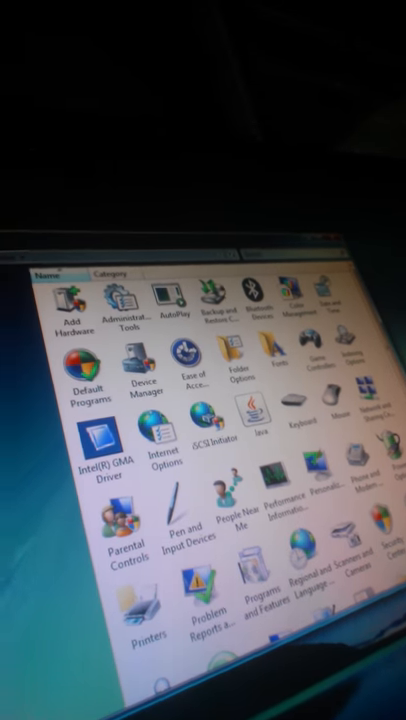
# From Control Panel reach the Computer view and show Local Disk (C:) details, 465 GB total
pyautogui.scroll(-3)
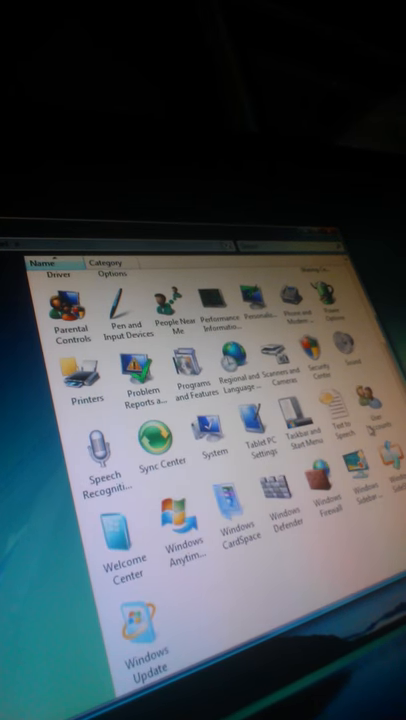
pyautogui.scroll(-3)
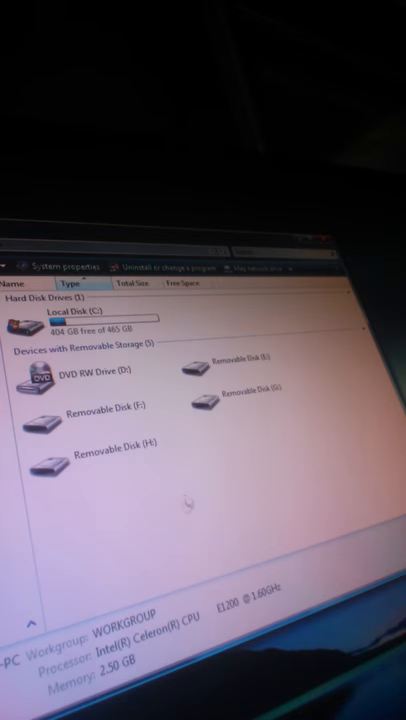
pyautogui.click(80, 316)
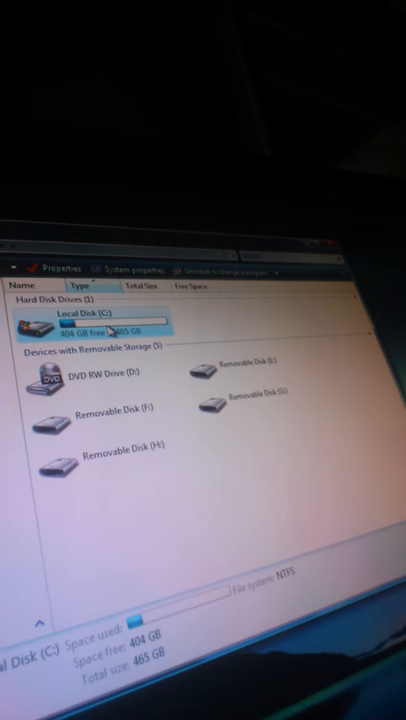